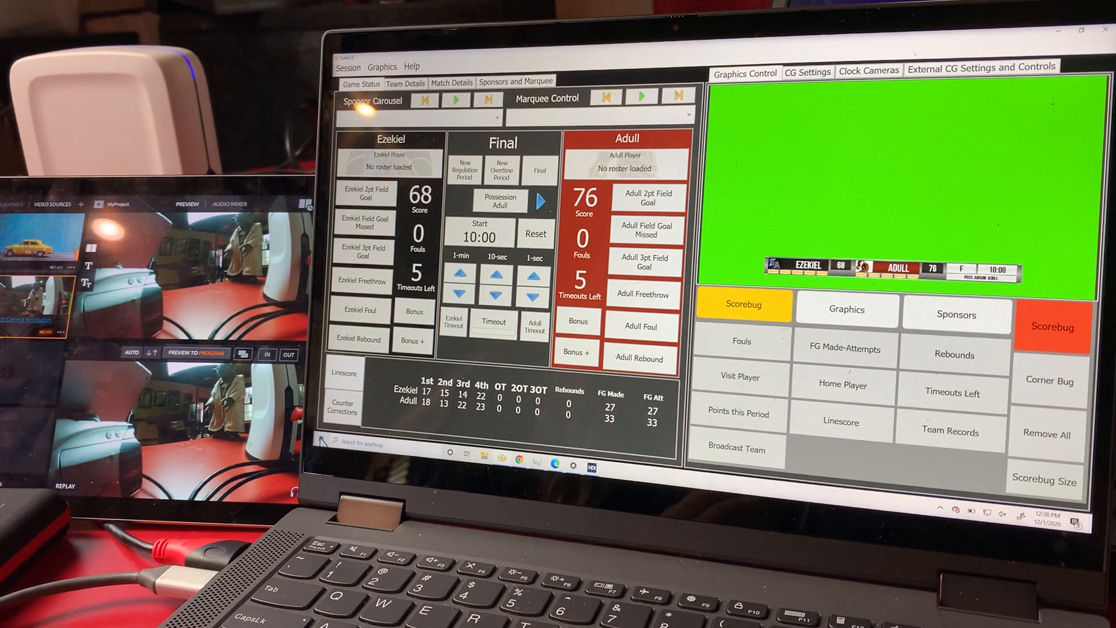
Step: Browse the Start menu's program list to find NDI Studio Monitor
{"action": "left_click", "coordinate": [321, 444]}
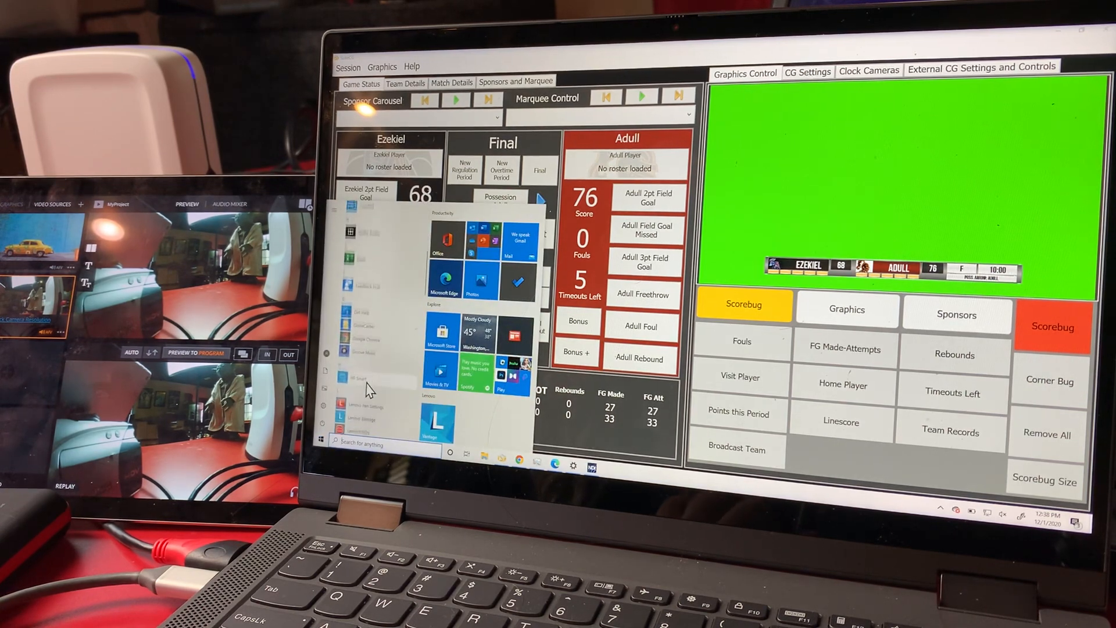
{"action": "scroll", "scroll_direction": "down", "scroll_amount": 3}
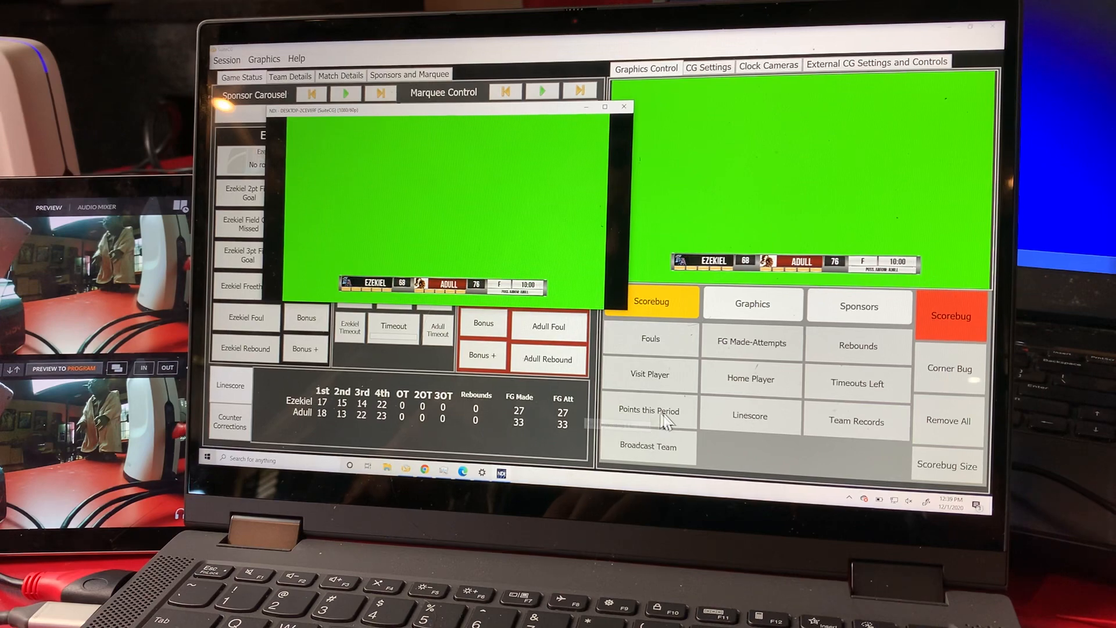
Step: Put the Ezekiel Knights vs Adullam House matchup graphic on the SuiteCG output
{"action": "left_click", "coordinate": [750, 303]}
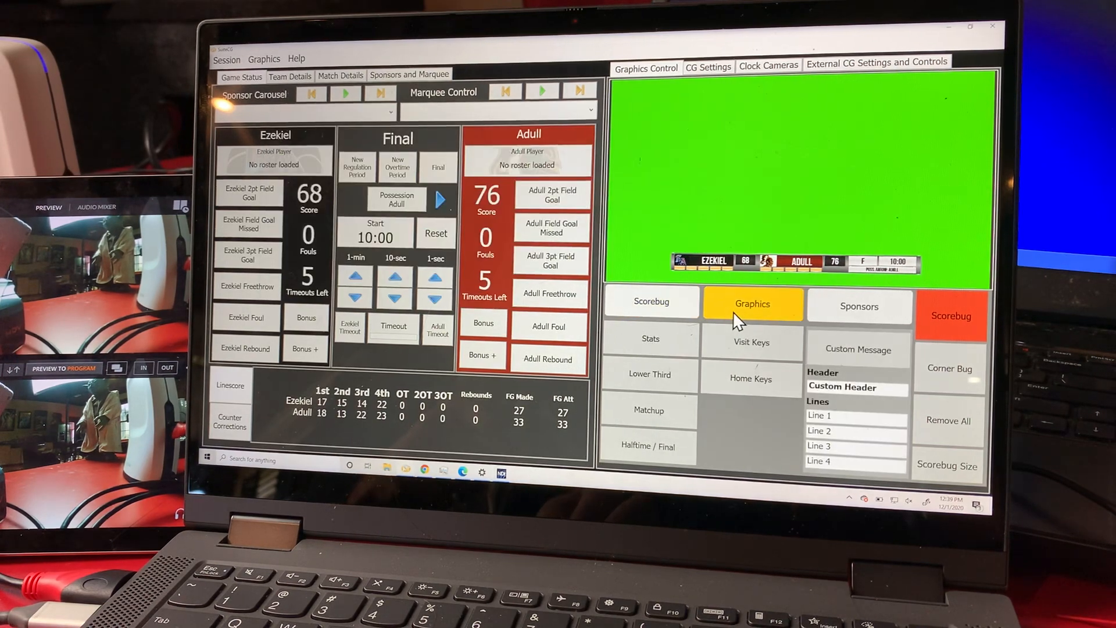
{"action": "mouse_move", "coordinate": [651, 415]}
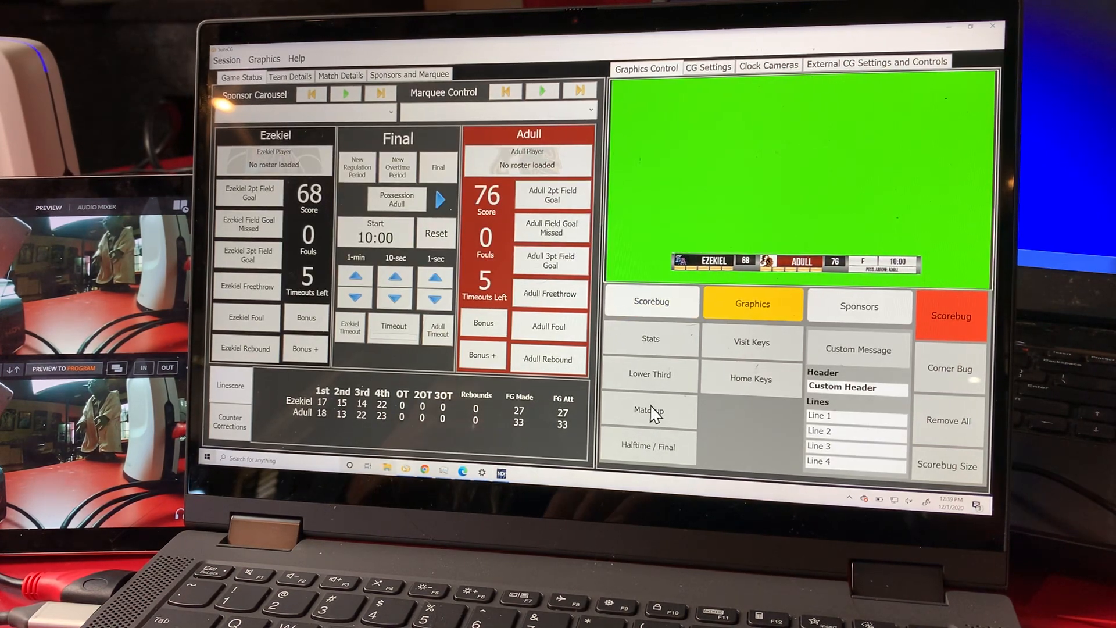
{"action": "left_click", "coordinate": [648, 410]}
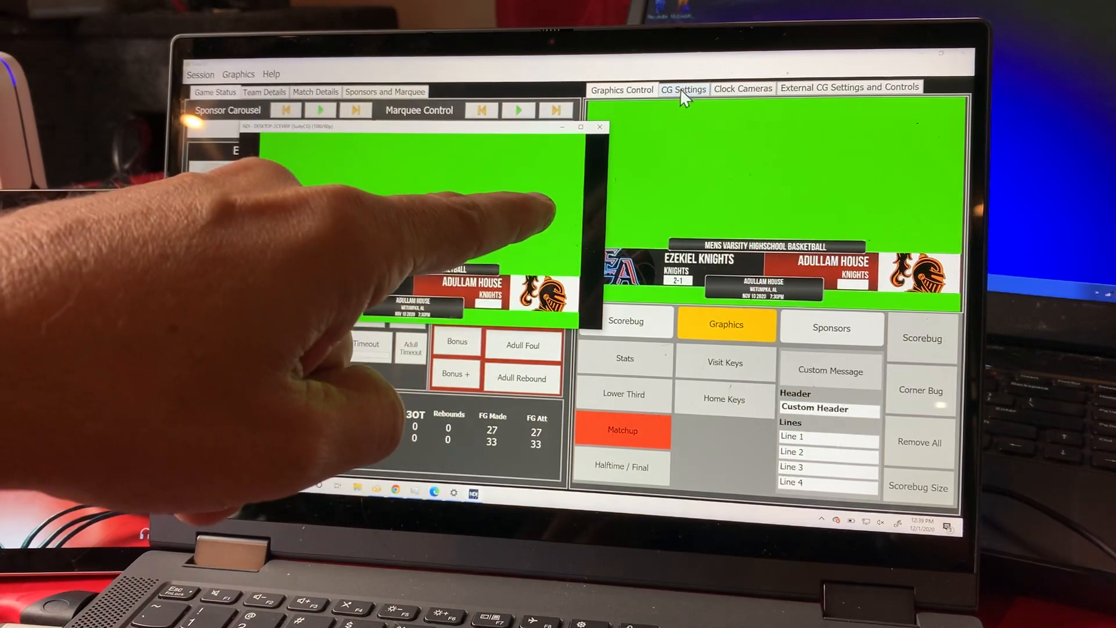
{"action": "left_click", "coordinate": [683, 88]}
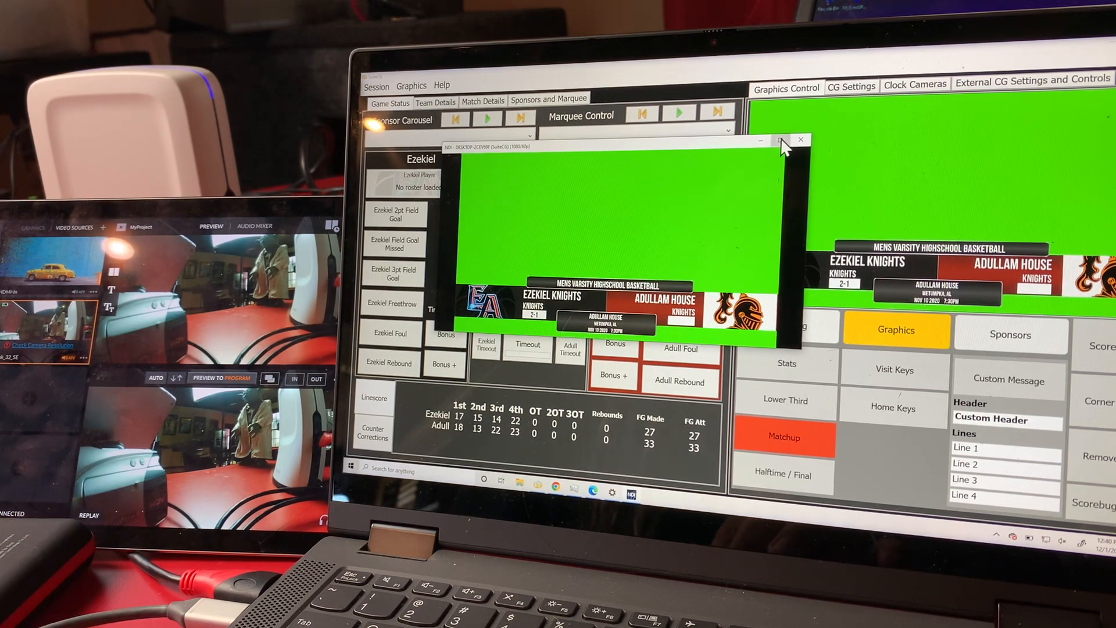
Step: Maximize the NDI Studio Monitor window and bring up its display options
{"action": "left_click", "coordinate": [778, 141]}
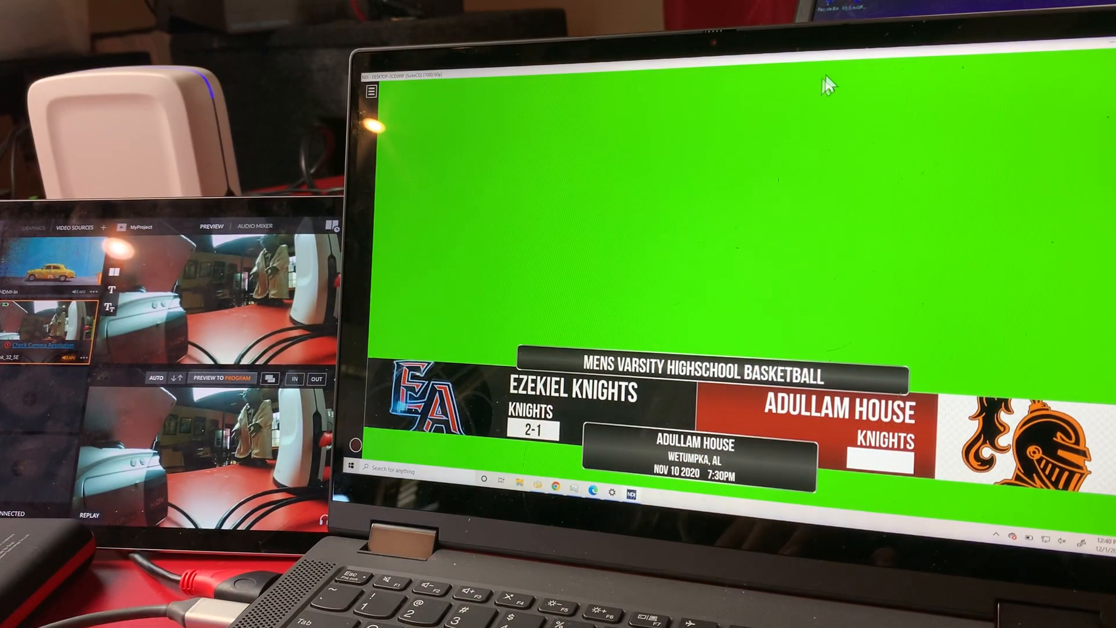
{"action": "right_click", "coordinate": [717, 166]}
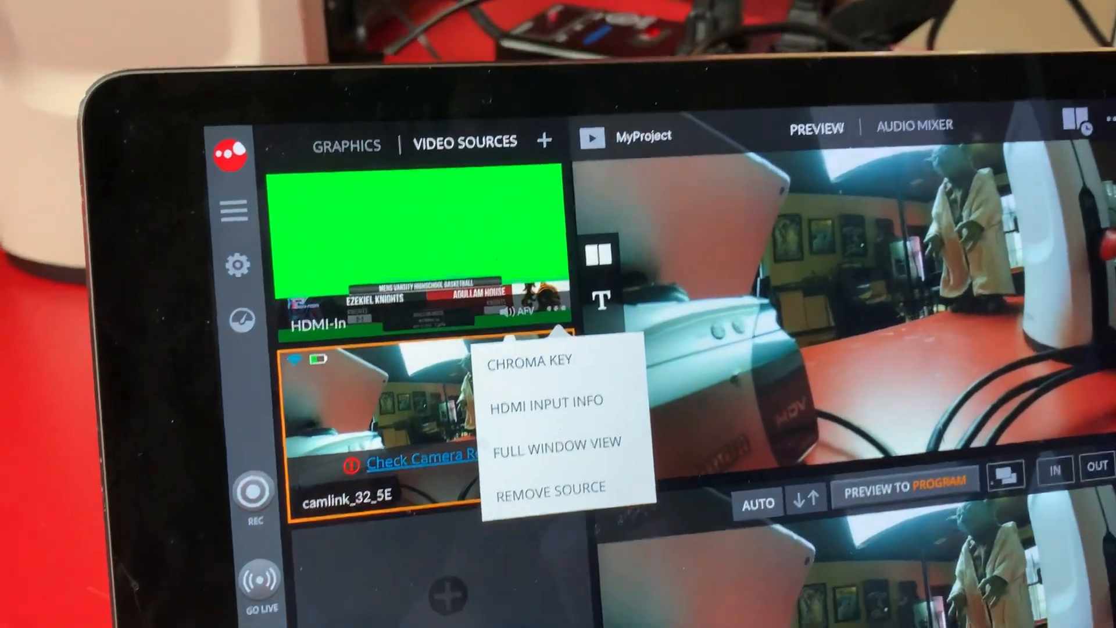
Step: Enable chroma keying on the HDMI-In graphics source in SlingStudio
{"action": "left_click", "coordinate": [530, 359]}
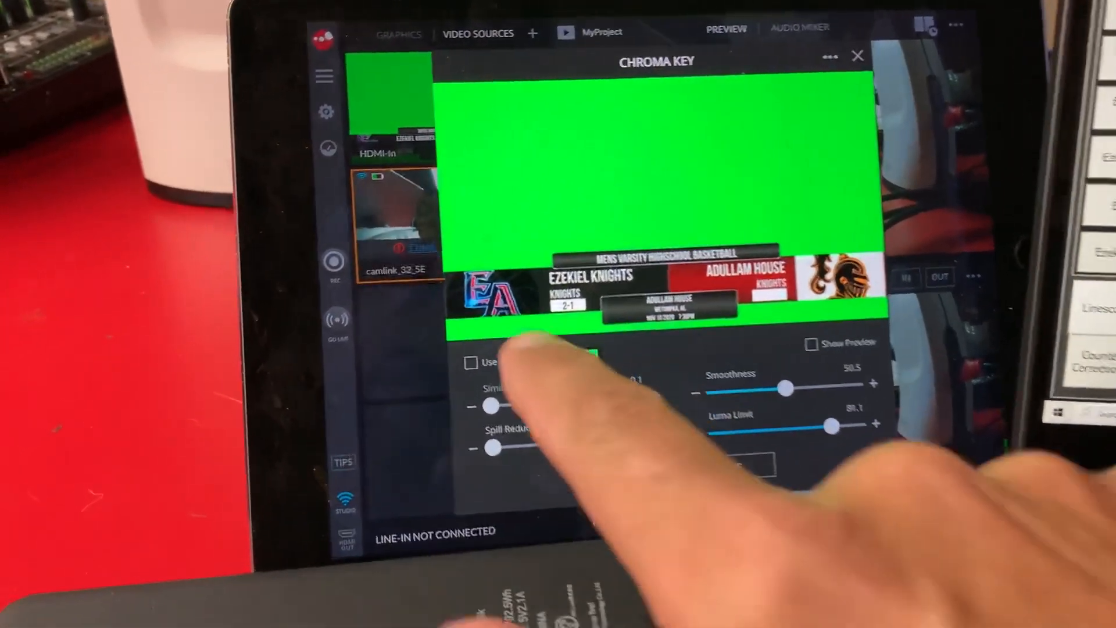
{"action": "left_click", "coordinate": [471, 363]}
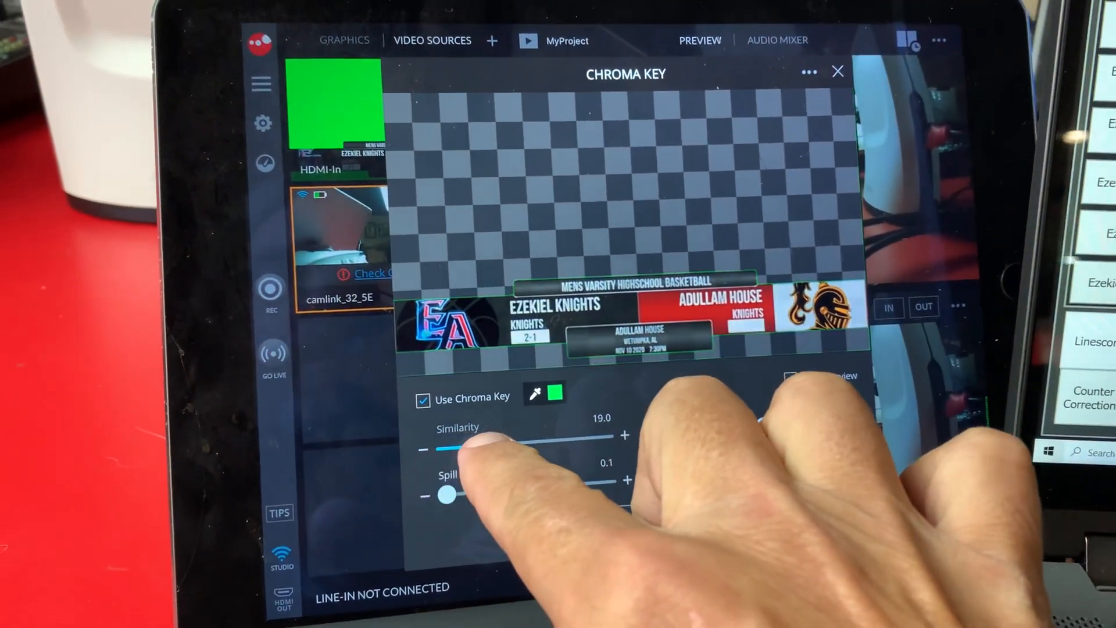
Step: Tune the chroma key Similarity slider so the green behind the matchup graphic drops out
{"action": "left_click_drag", "start_coordinate": [484, 437], "coordinate": [442, 469]}
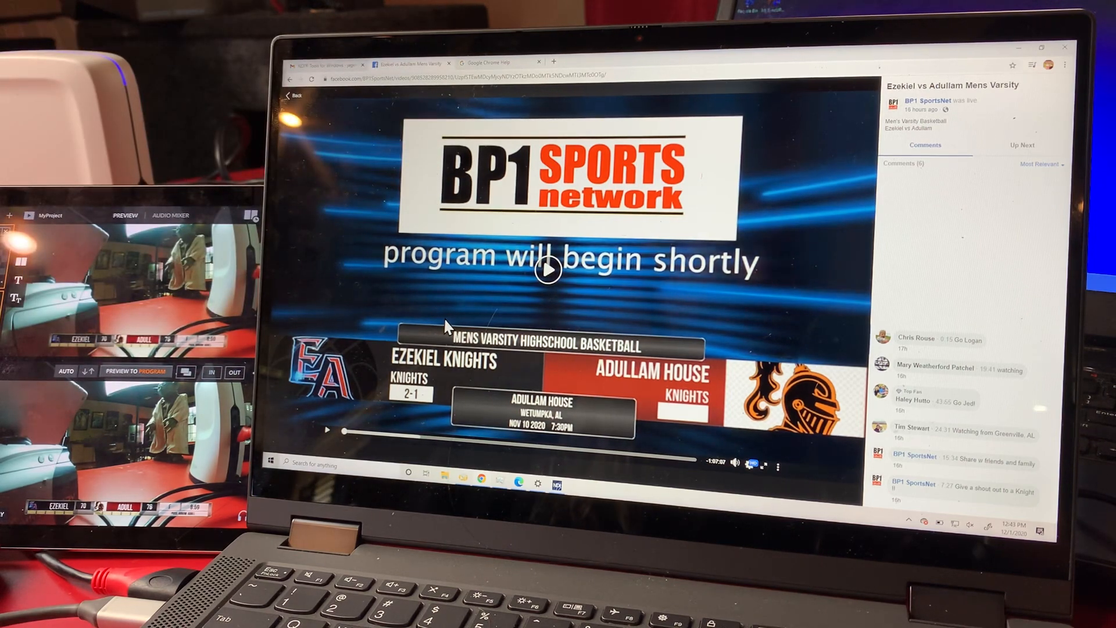
{"action": "mouse_move", "coordinate": [495, 288]}
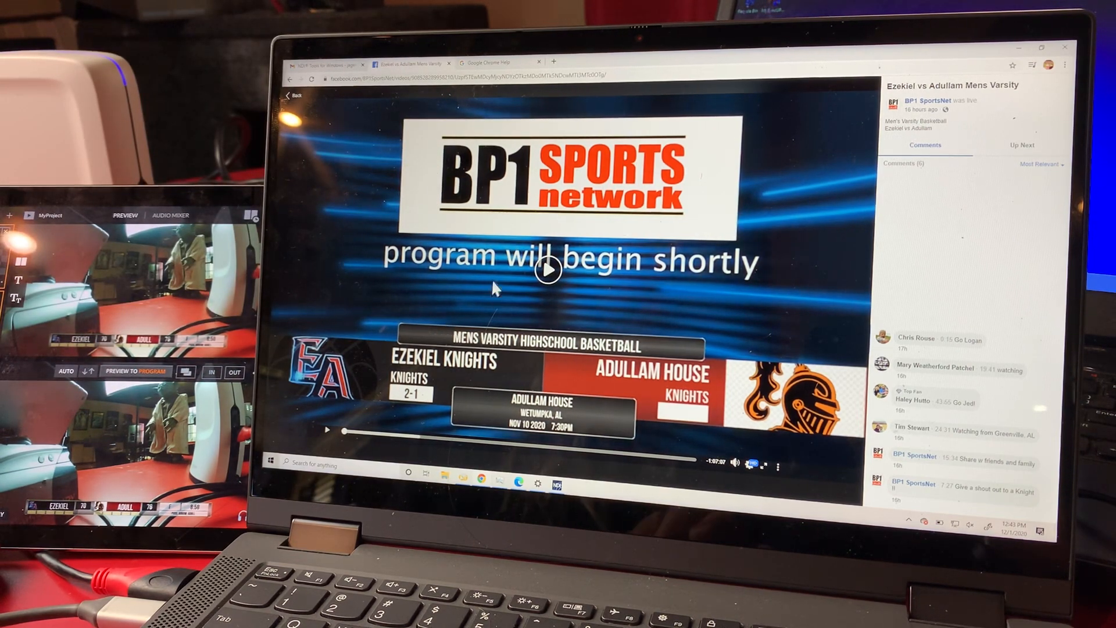
Step: Start playback of the archived BP1 Sports Network broadcast on Facebook
{"action": "left_click", "coordinate": [548, 270]}
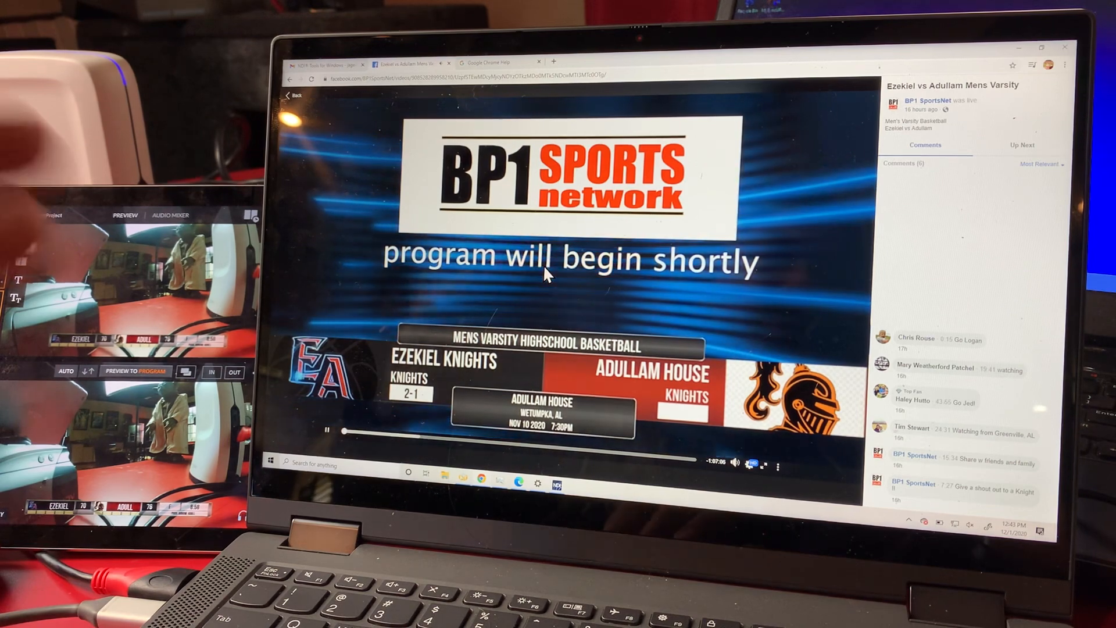